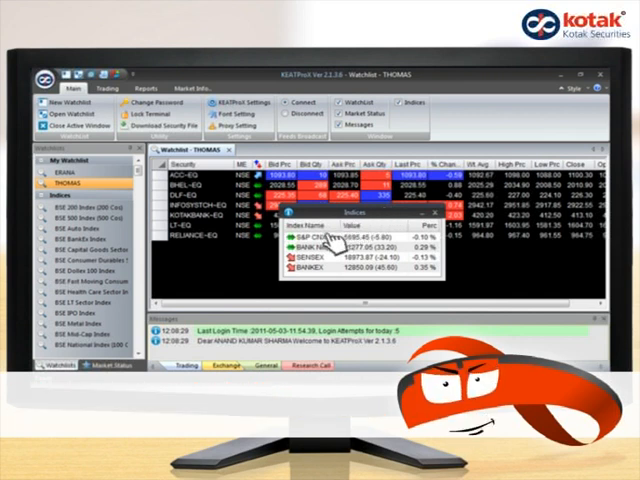
- Customise the Indices pane to list Nifty, Bank Nifty and Sensex with live values
{"action": "right_click", "coordinate": [318, 246]}
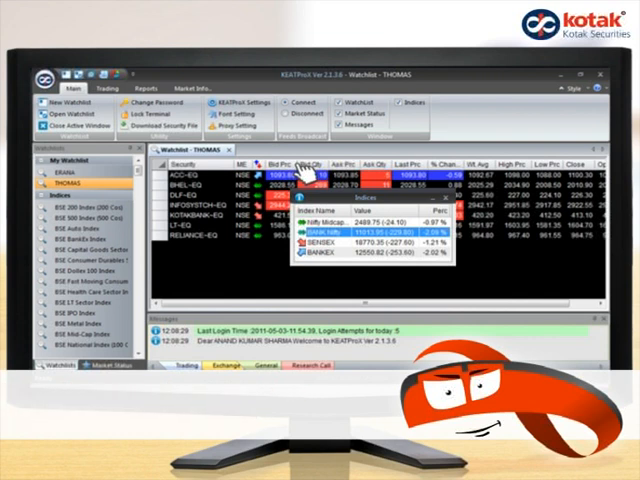
{"action": "mouse_move", "coordinate": [150, 84]}
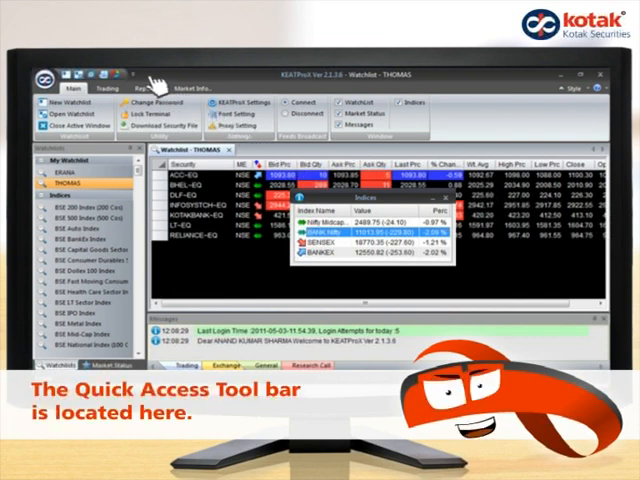
{"action": "mouse_move", "coordinate": [140, 78]}
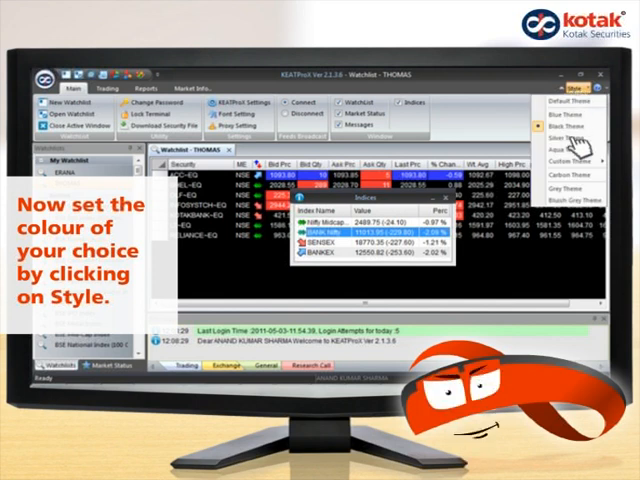
- Apply a light colour style across the whole trading workspace, replacing the dark theme
{"action": "left_click", "coordinate": [572, 100]}
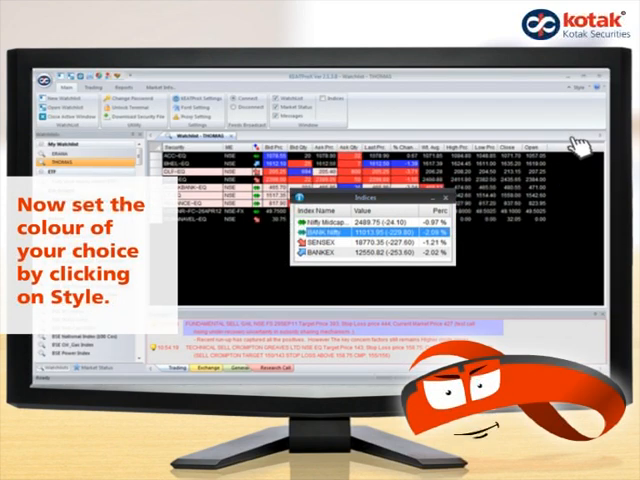